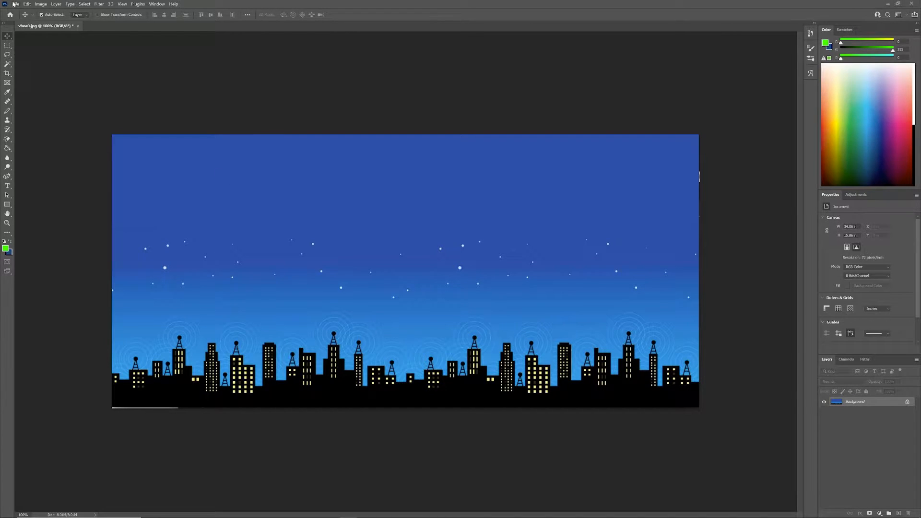
# Step: Place the moon phases chart as an embedded smart object layer above the skyline
pyautogui.click(16, 4)
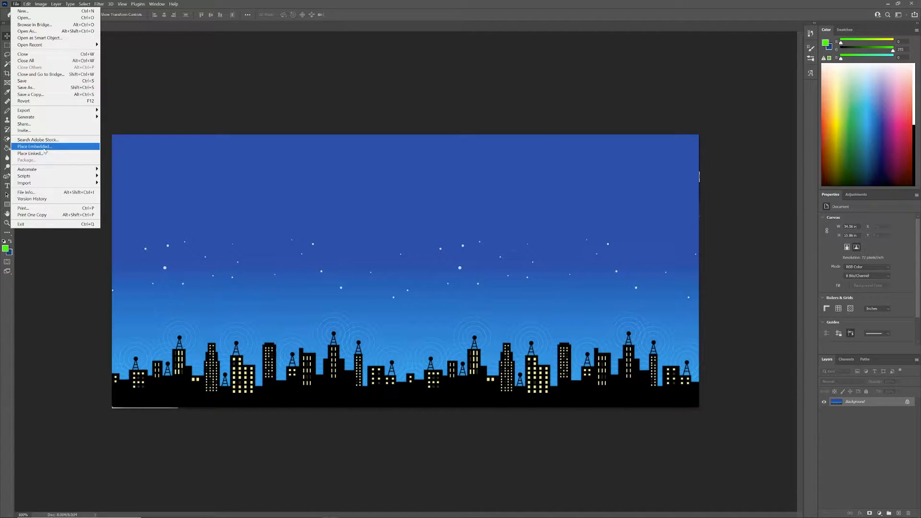
pyautogui.click(33, 146)
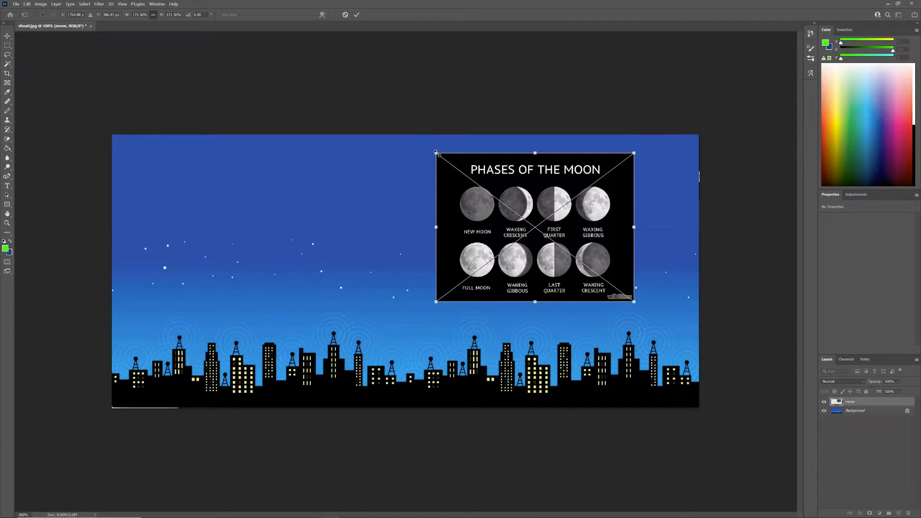
pyautogui.press('Enter')
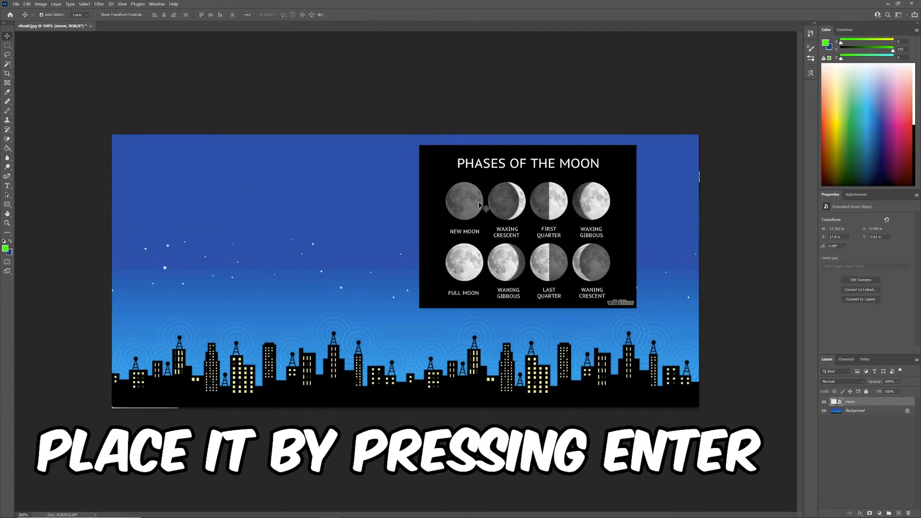
# Step: Edit the moon layer's contents, opening them as a separate moon3.psb document
pyautogui.click(8, 74)
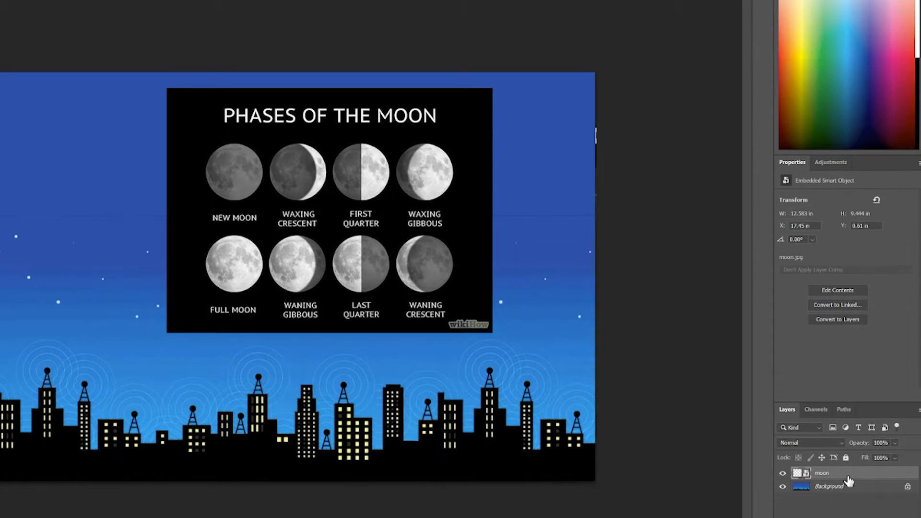
pyautogui.rightClick(821, 473)
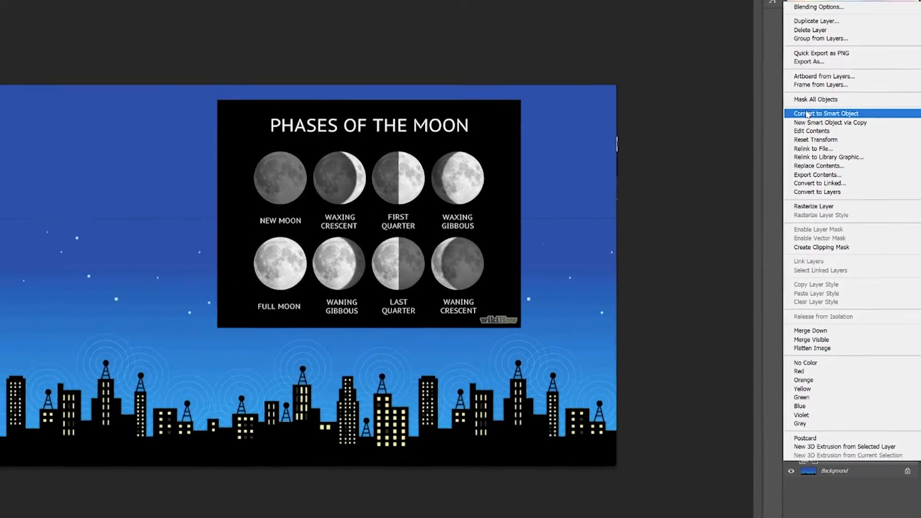
pyautogui.click(826, 113)
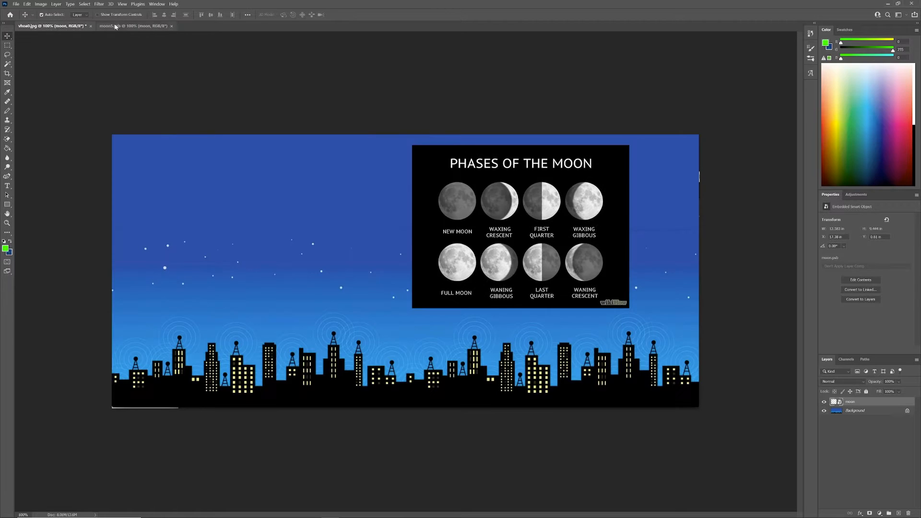
# Step: In the moon3.psb document, crop the chart down to just the full moon
pyautogui.click(134, 25)
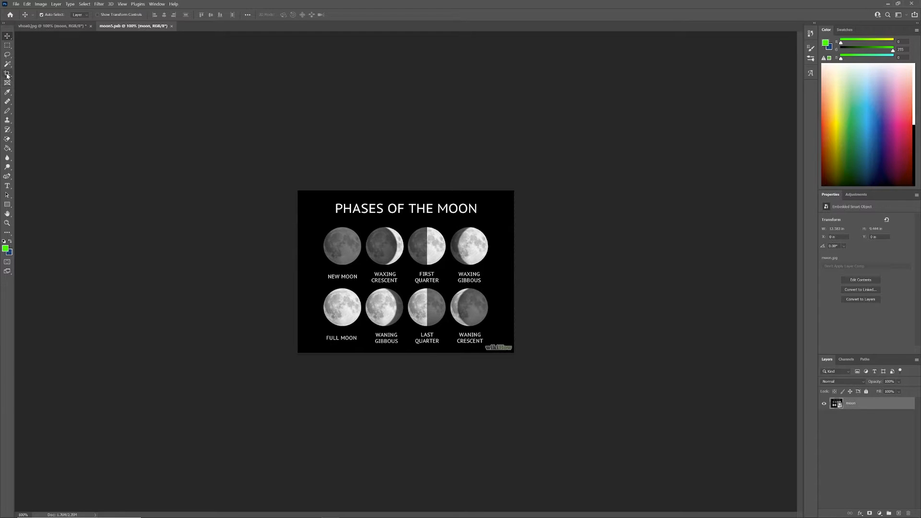
pyautogui.click(7, 73)
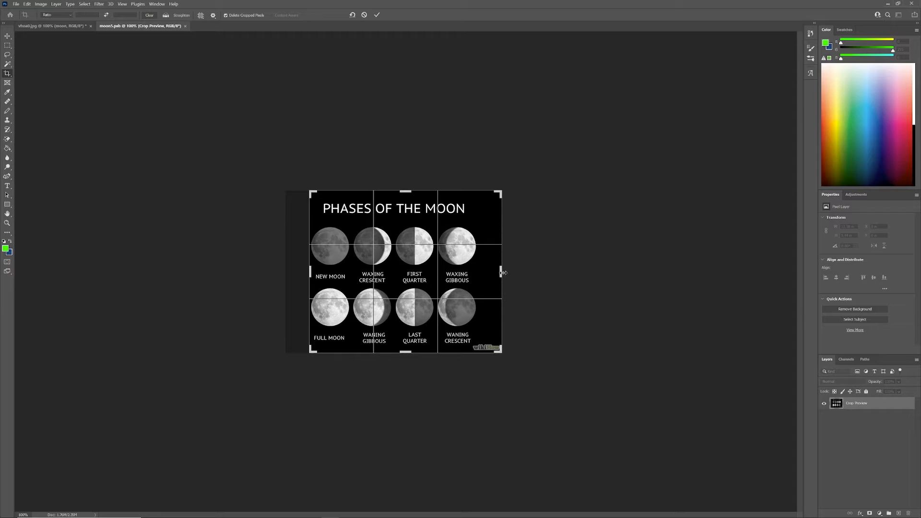
pyautogui.moveTo(501, 271); pyautogui.dragTo(428, 272)
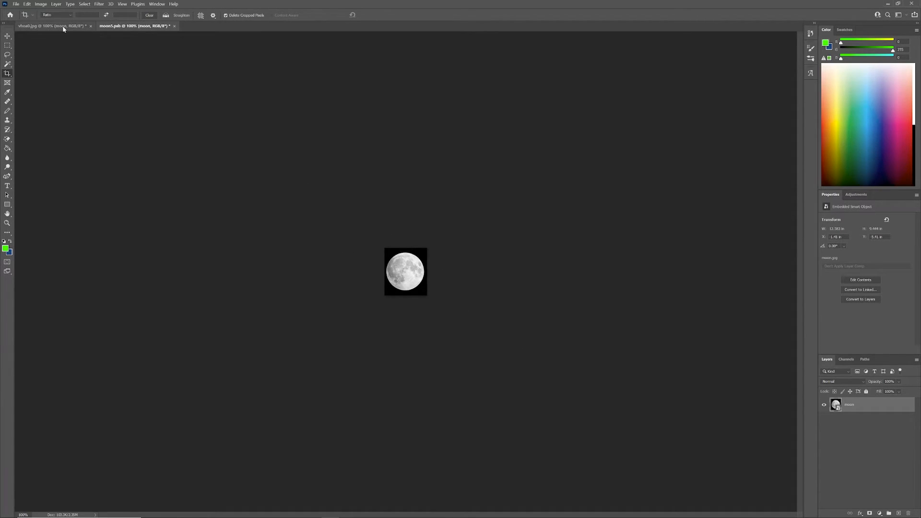
# Step: Magic-erase the moon's black background, then move the moon into the upper-right sky
pyautogui.click(405, 272)
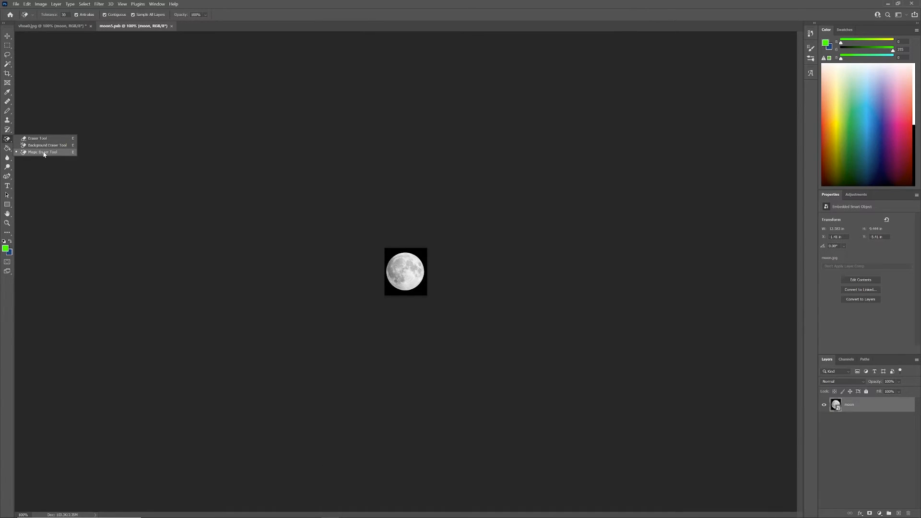
pyautogui.click(42, 153)
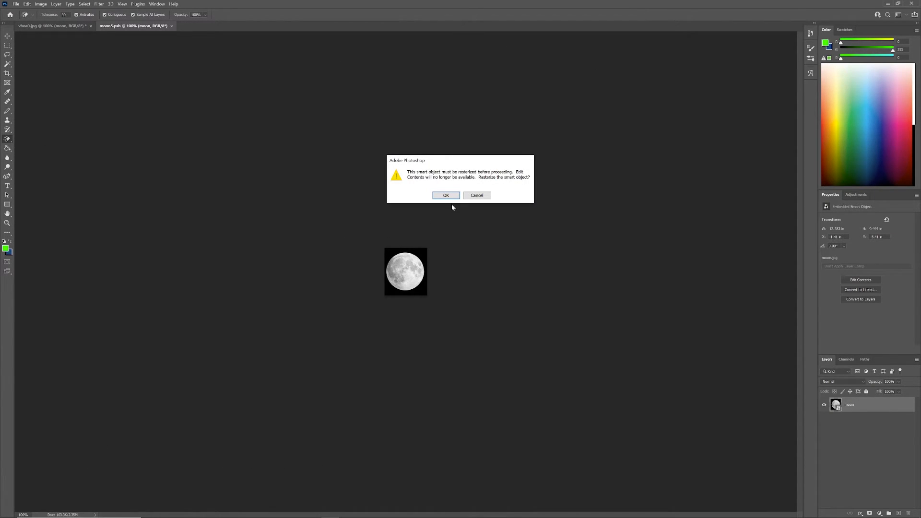
pyautogui.click(445, 195)
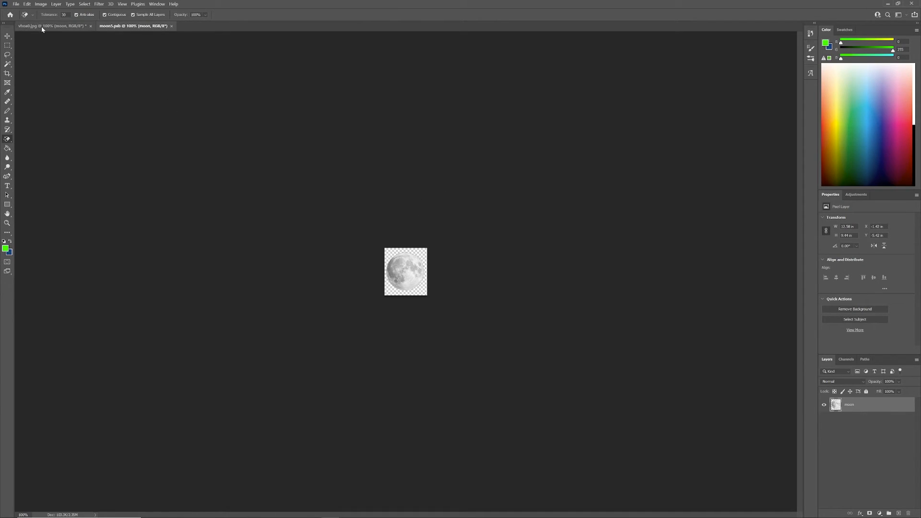
pyautogui.click(50, 25)
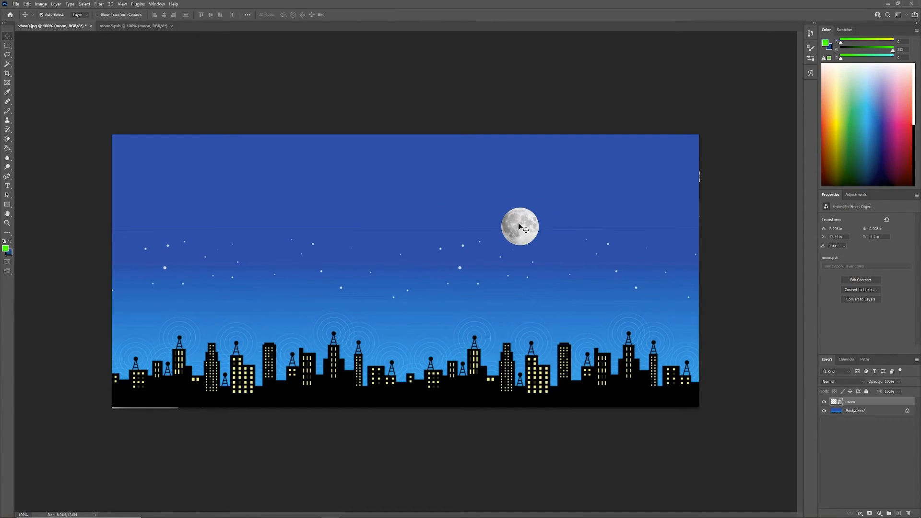
pyautogui.moveTo(520, 226); pyautogui.dragTo(574, 196)
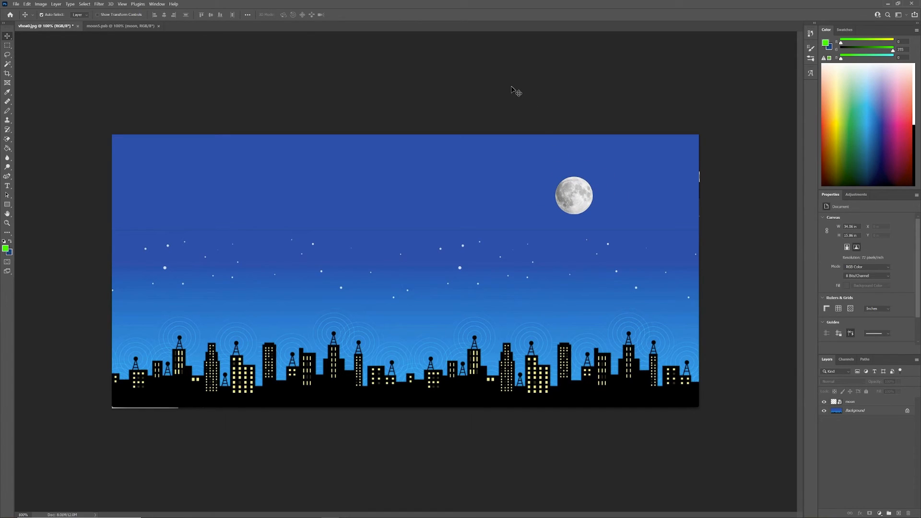